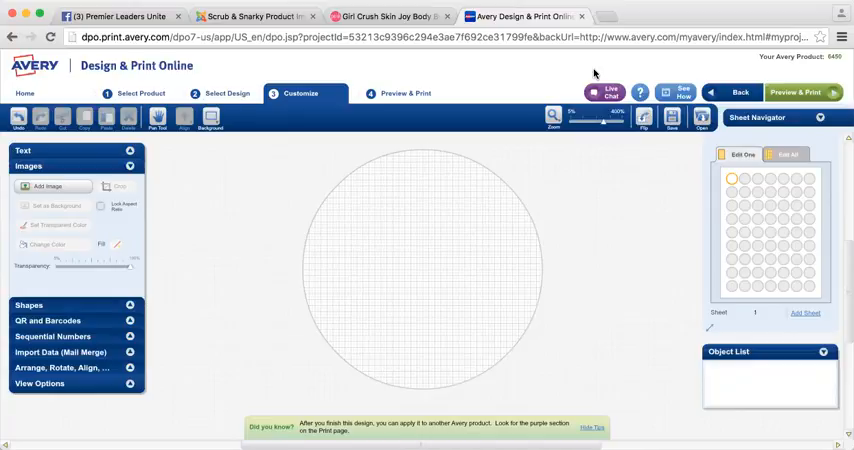
pyautogui.moveTo(756, 132)
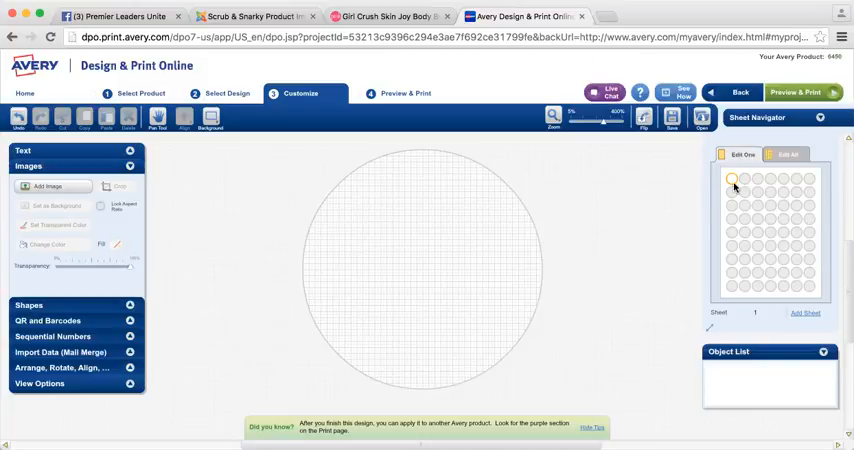
# Step: Add the Girl Crush image, resize it to fill the circle, and apply it to rows one to three
pyautogui.click(790, 154)
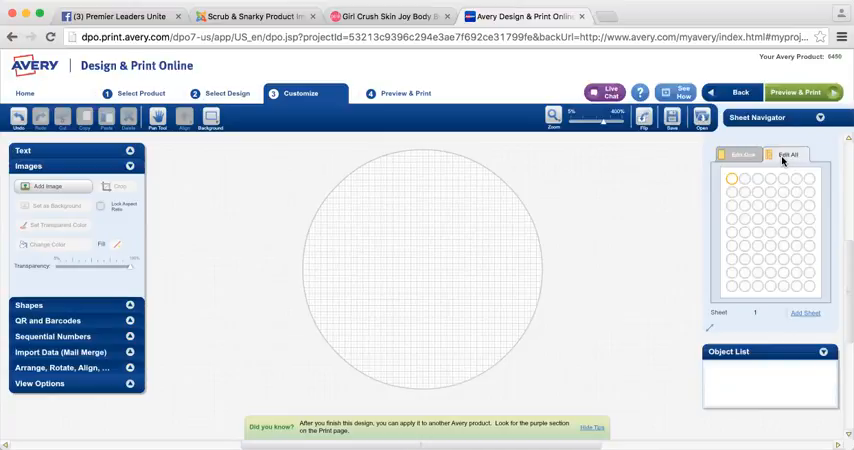
pyautogui.click(737, 154)
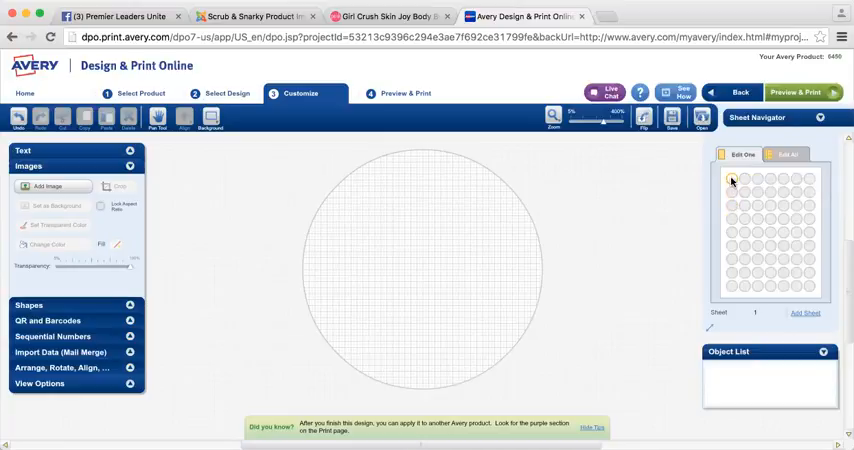
pyautogui.click(731, 180)
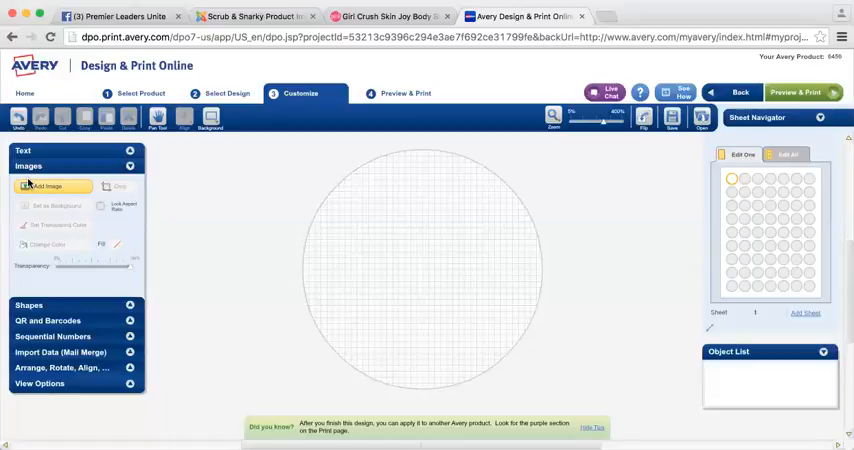
pyautogui.click(52, 186)
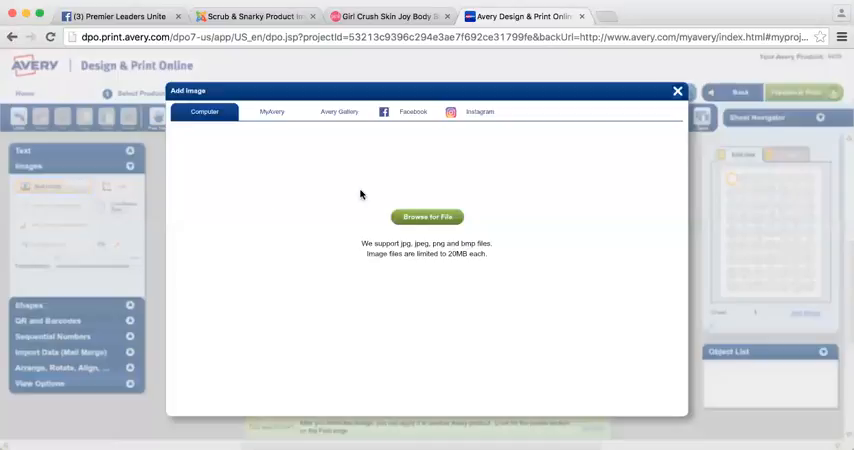
pyautogui.click(427, 217)
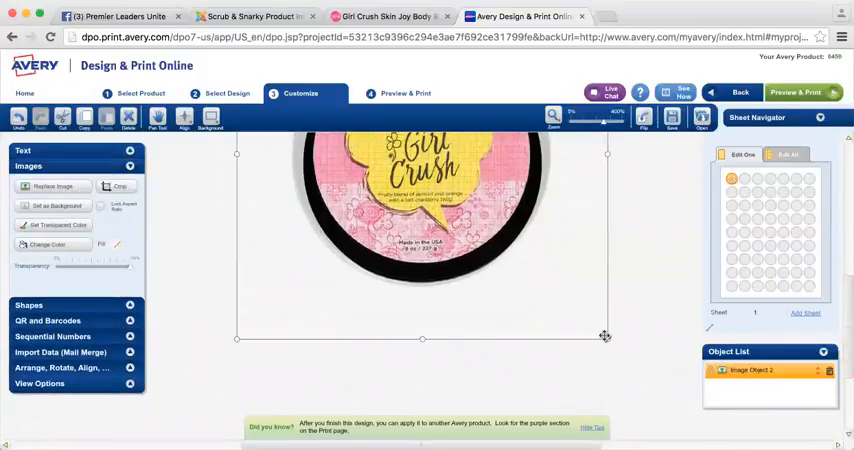
pyautogui.moveTo(605, 337); pyautogui.dragTo(622, 357)
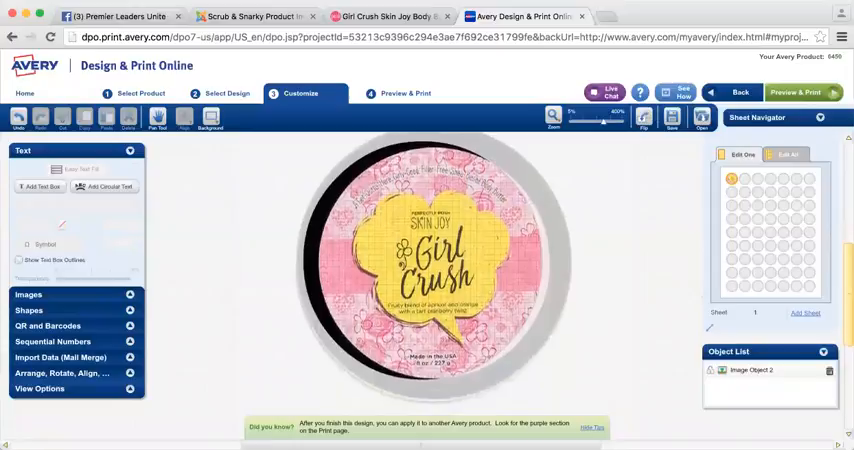
pyautogui.click(420, 260)
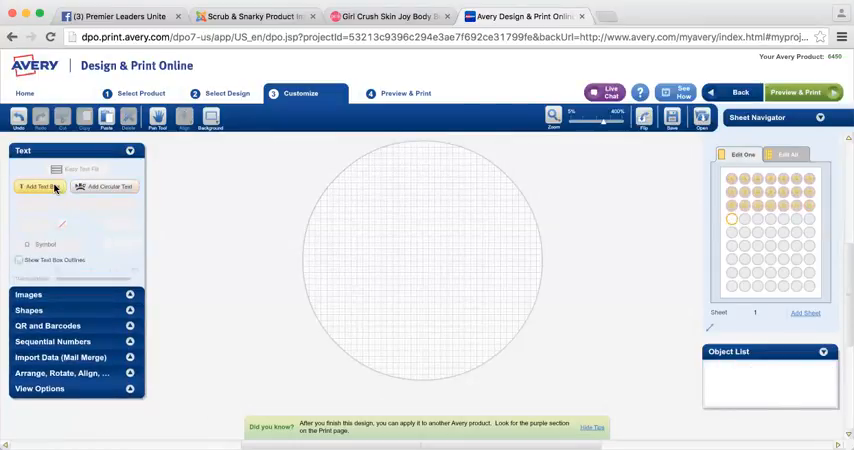
# Step: Add the second, green label design from a browsed file for rows four to six
pyautogui.click(40, 187)
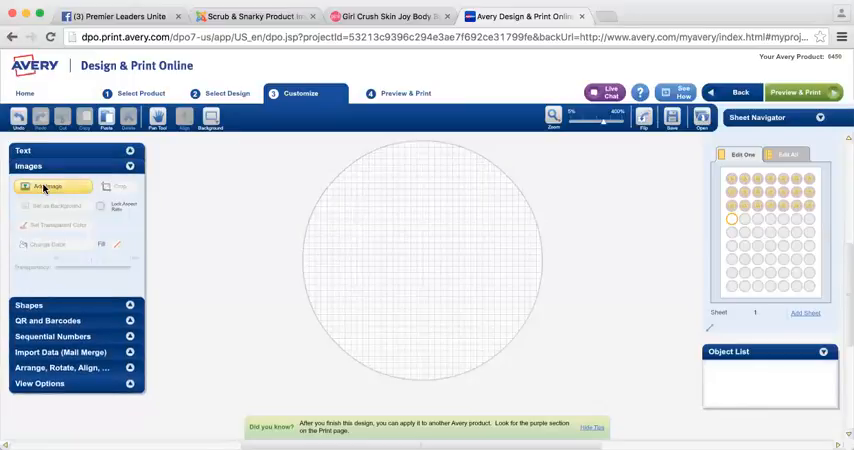
pyautogui.click(47, 186)
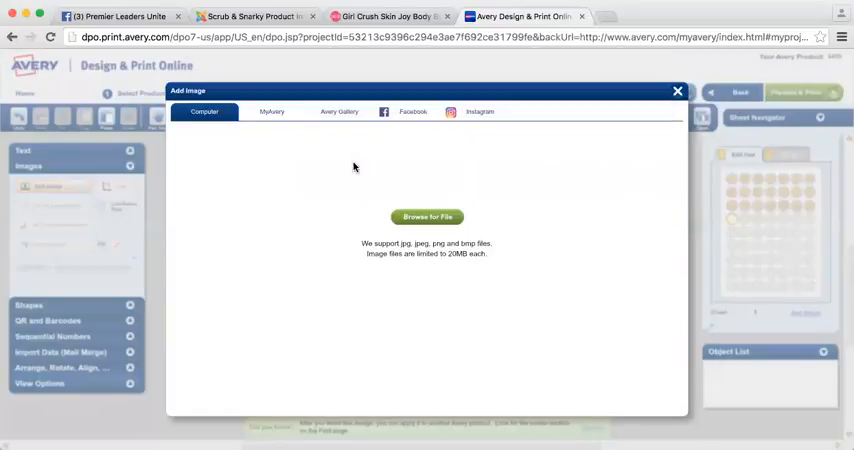
pyautogui.click(427, 217)
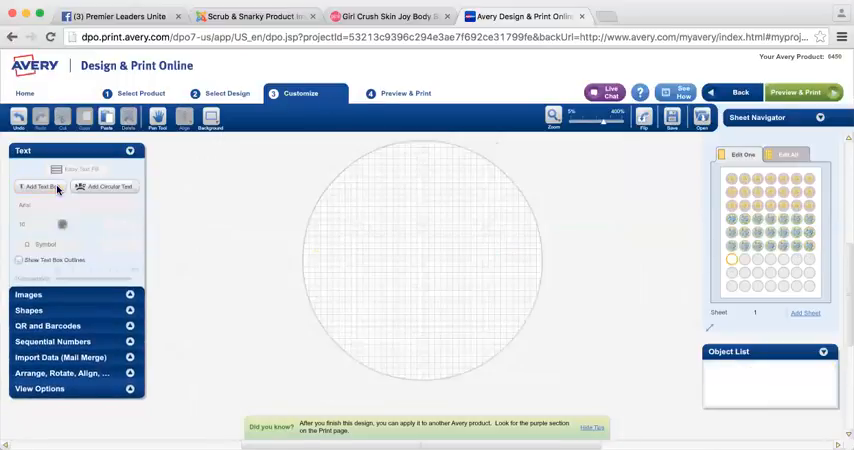
# Step: Add the Sugar Mama image, fit it to the circle, and apply it to the remaining rows
pyautogui.click(40, 187)
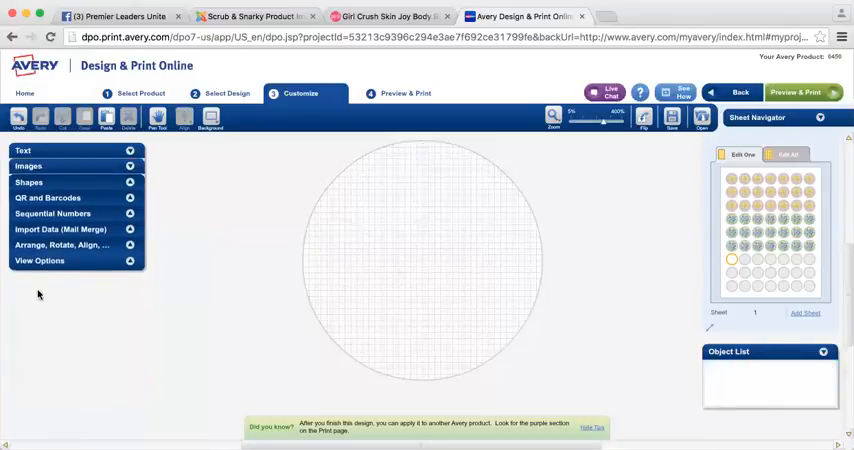
pyautogui.click(28, 166)
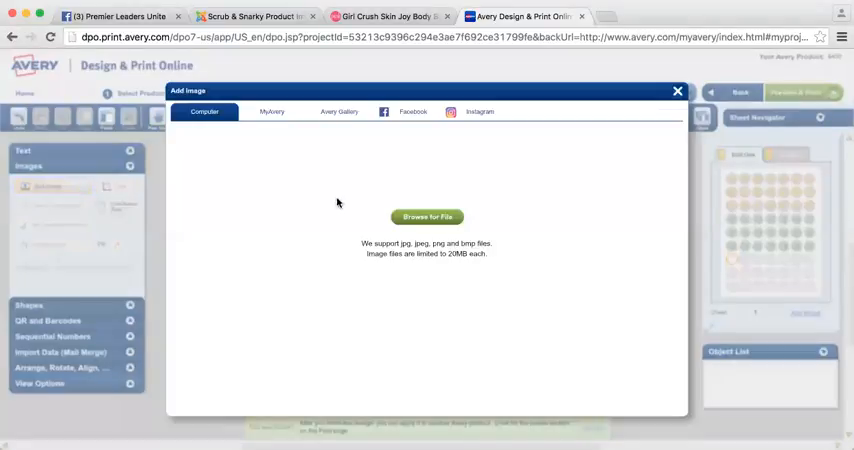
pyautogui.click(427, 216)
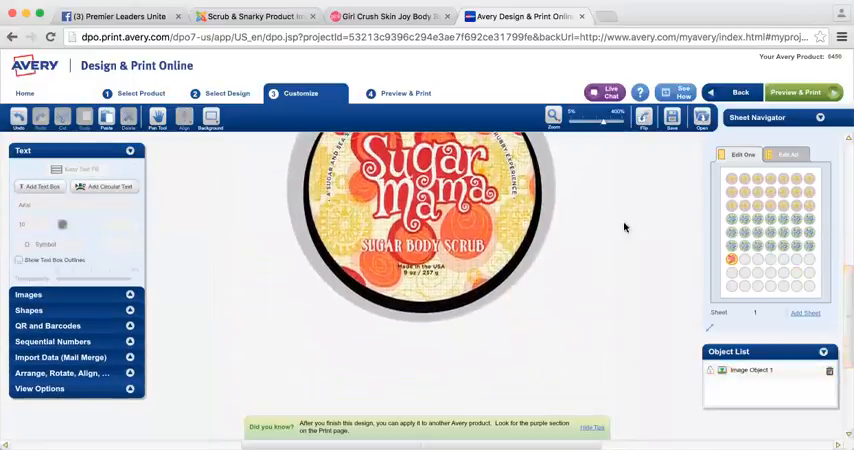
pyautogui.click(420, 220)
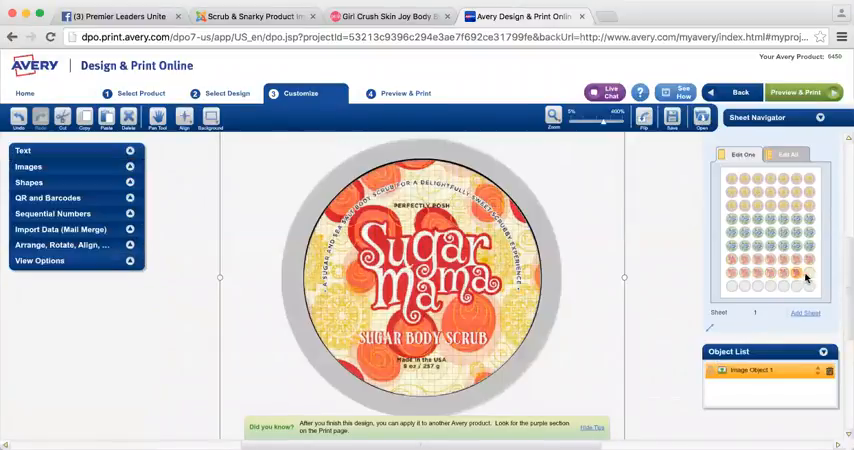
pyautogui.click(28, 166)
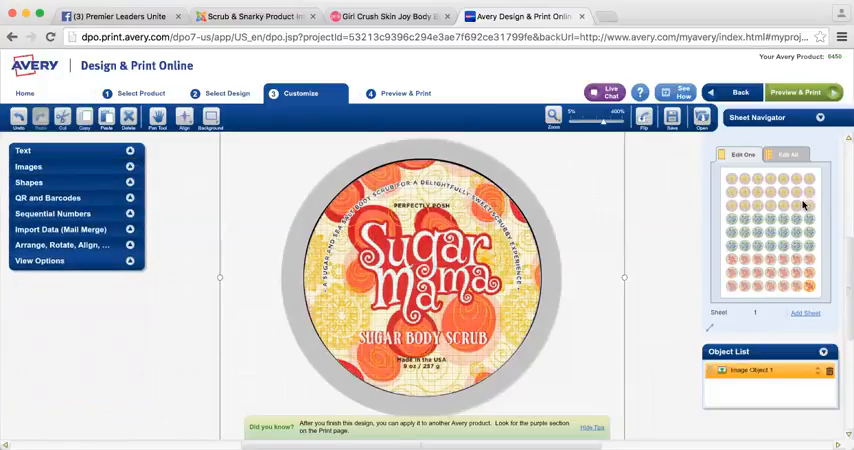
# Step: Switch to Preview & Print to view the finished sheet of three designs
pyautogui.click(795, 92)
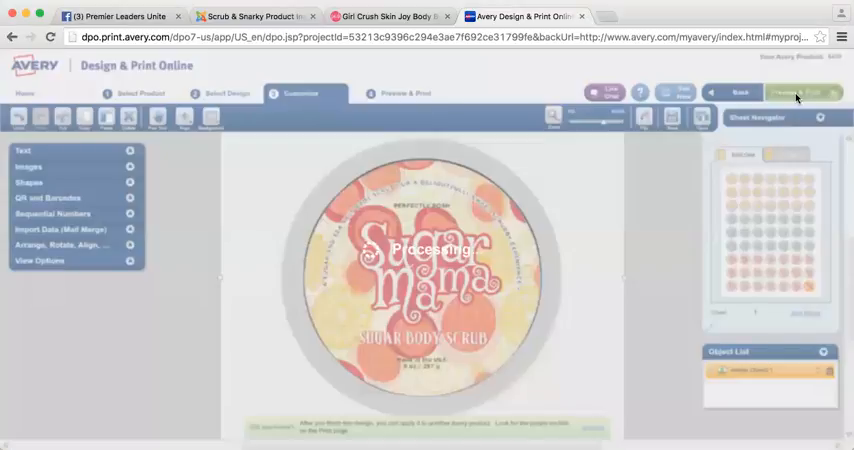
pyautogui.click(406, 93)
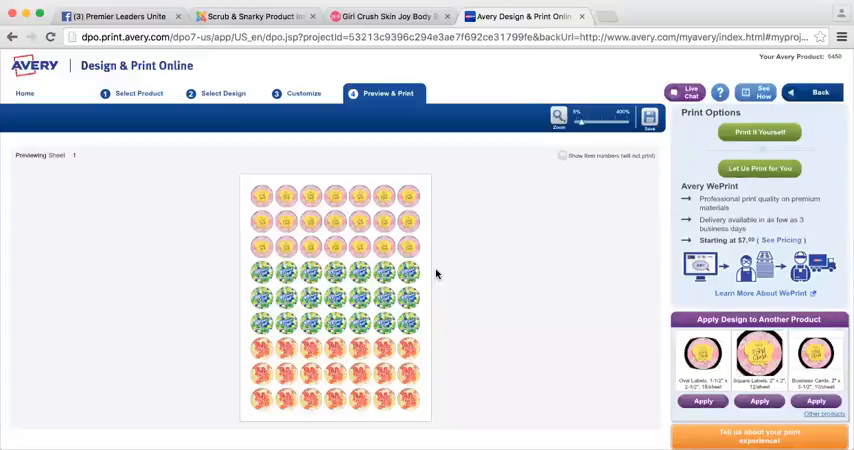
pyautogui.moveTo(419, 316)
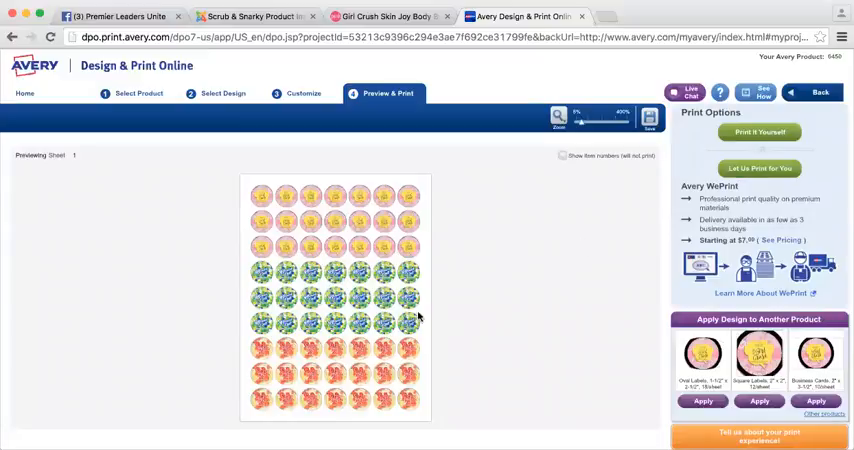
pyautogui.moveTo(468, 281)
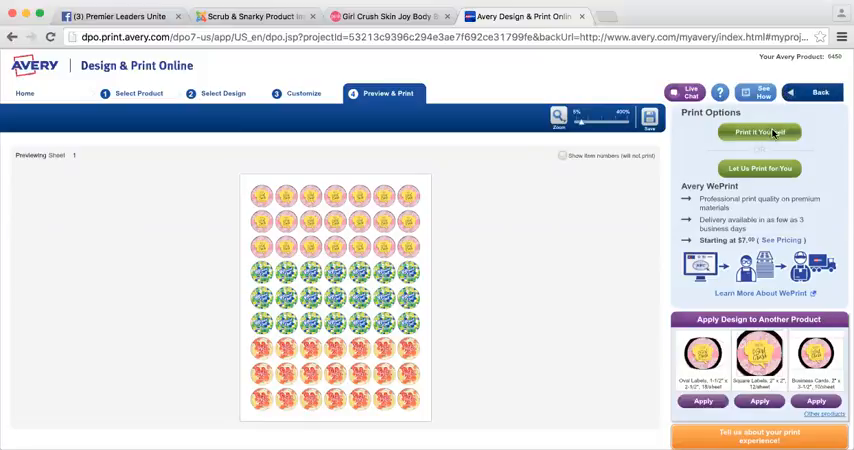
# Step: Choose printing it yourself, try a range ending at label 21, then return to all labels
pyautogui.click(759, 132)
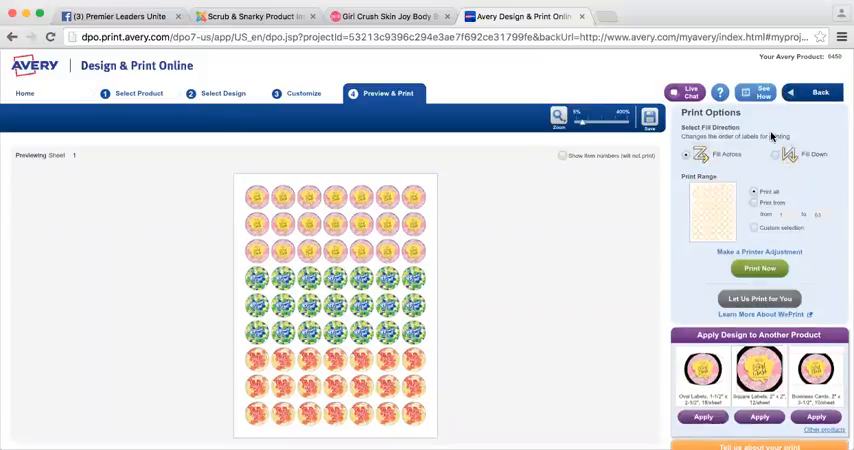
pyautogui.moveTo(733, 224)
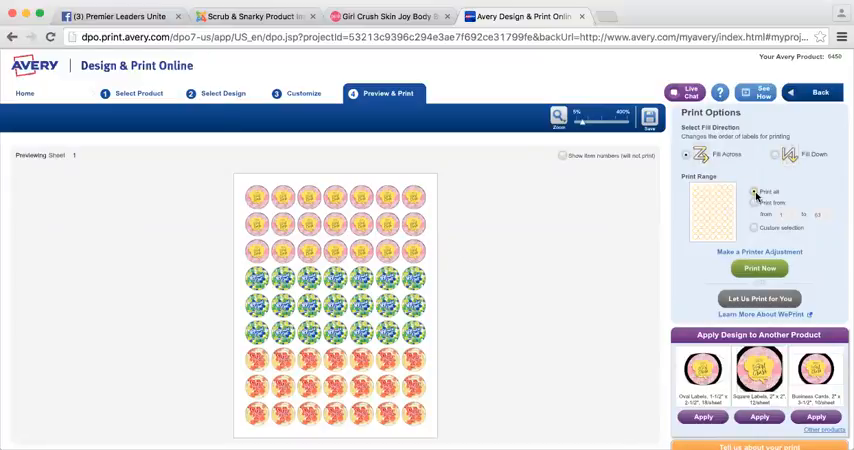
pyautogui.click(754, 203)
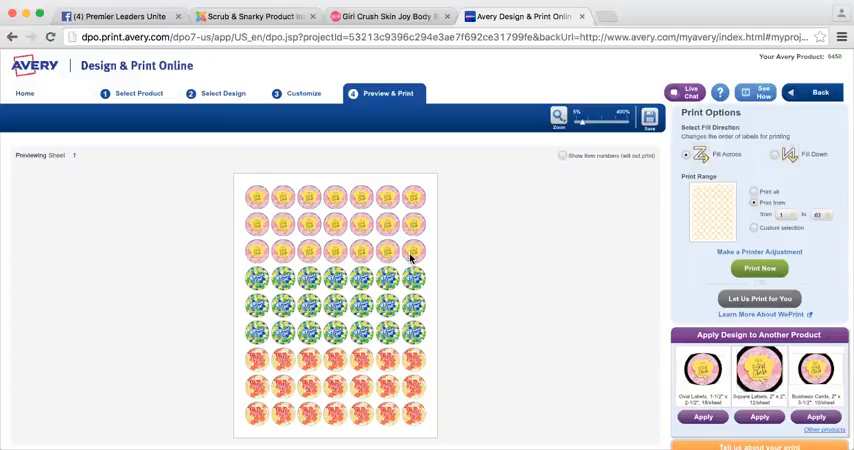
pyautogui.click(818, 214)
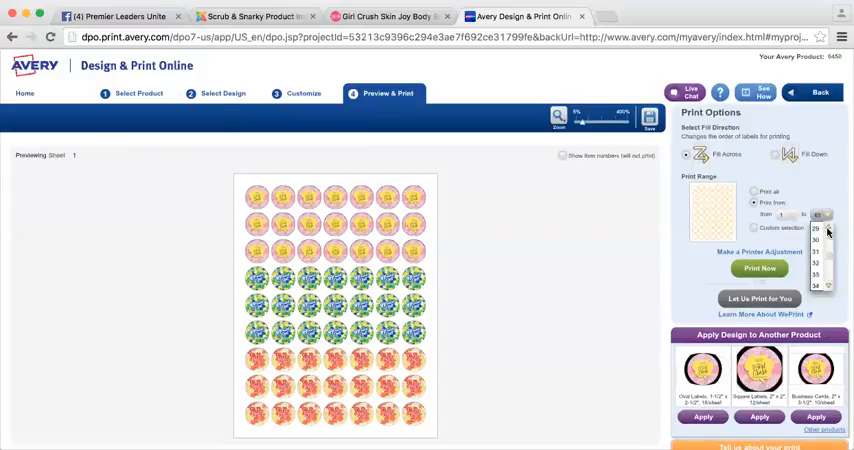
pyautogui.click(818, 232)
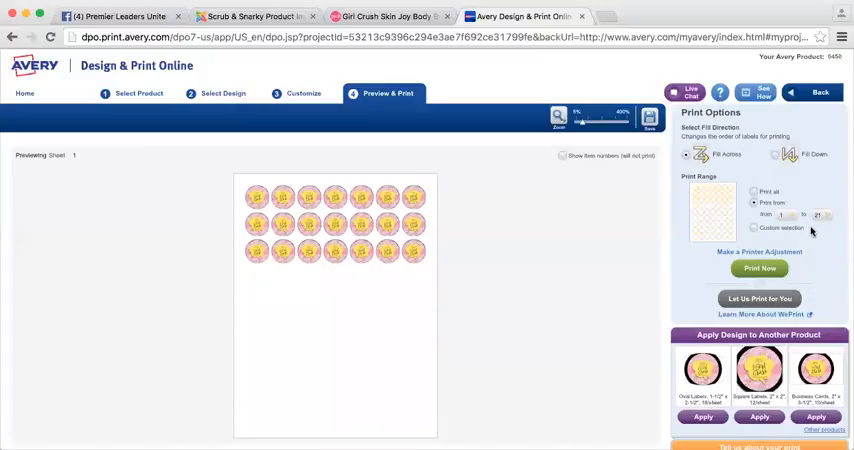
pyautogui.click(789, 214)
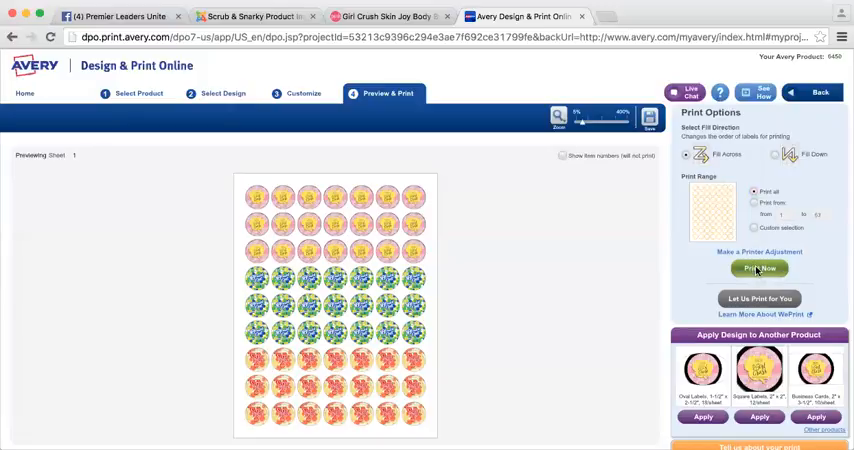
# Step: From Print Now, save the project as 'FW16 Round labels' to the MyAvery Online Account
pyautogui.click(759, 268)
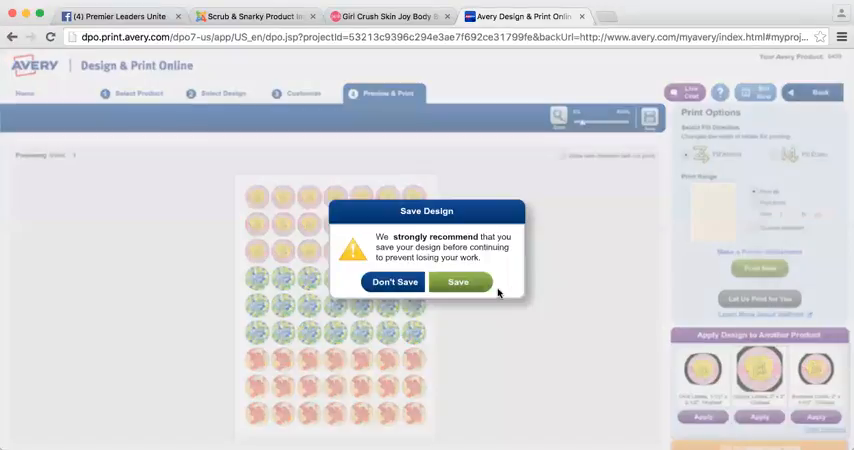
pyautogui.click(457, 281)
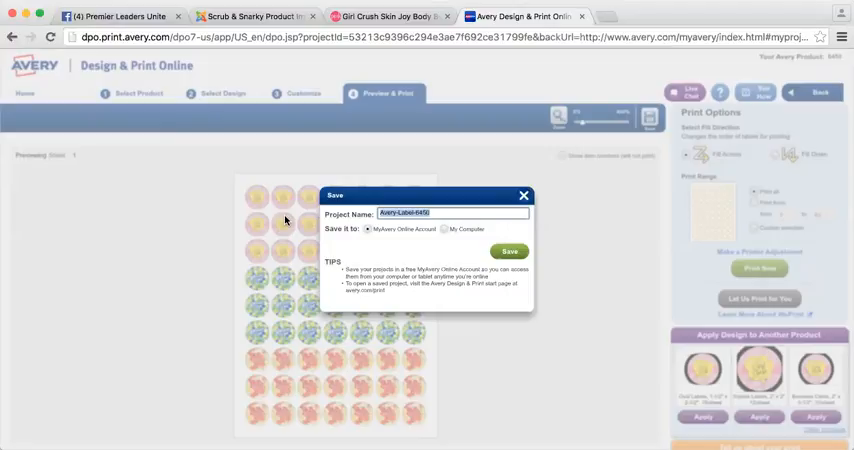
pyautogui.write('PW')
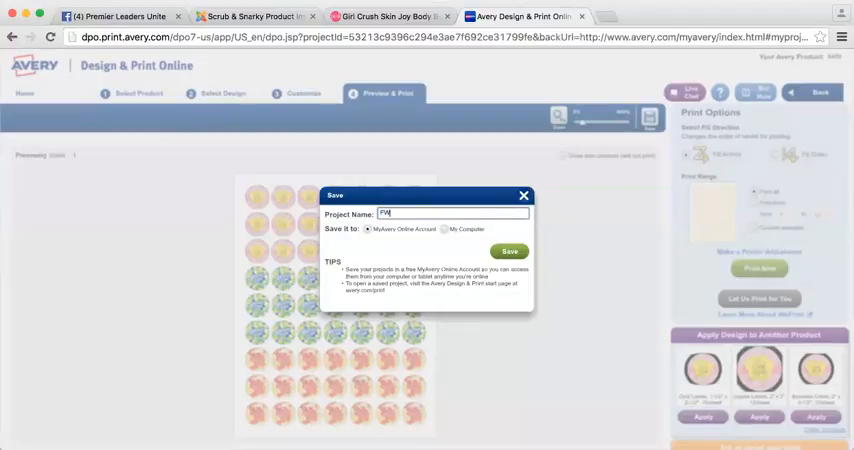
pyautogui.write('16 Round labels')
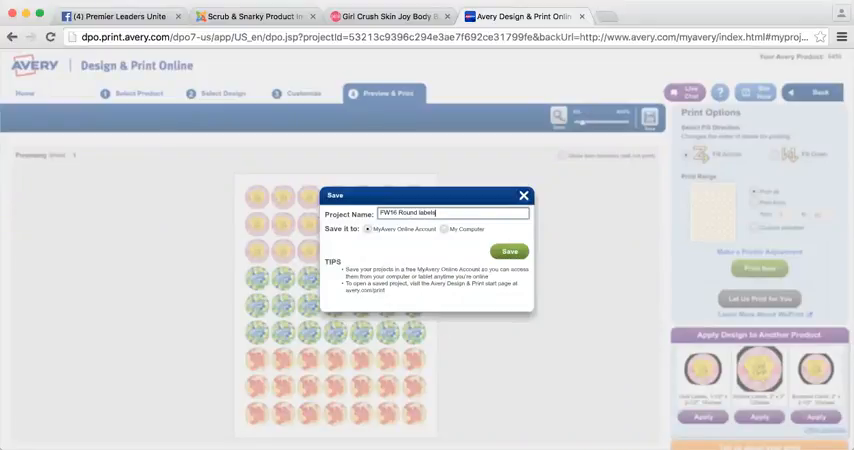
pyautogui.click(509, 251)
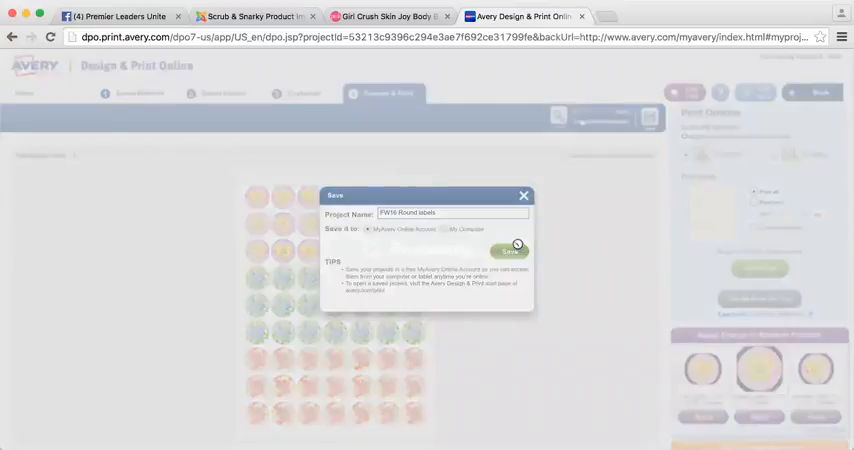
pyautogui.click(510, 251)
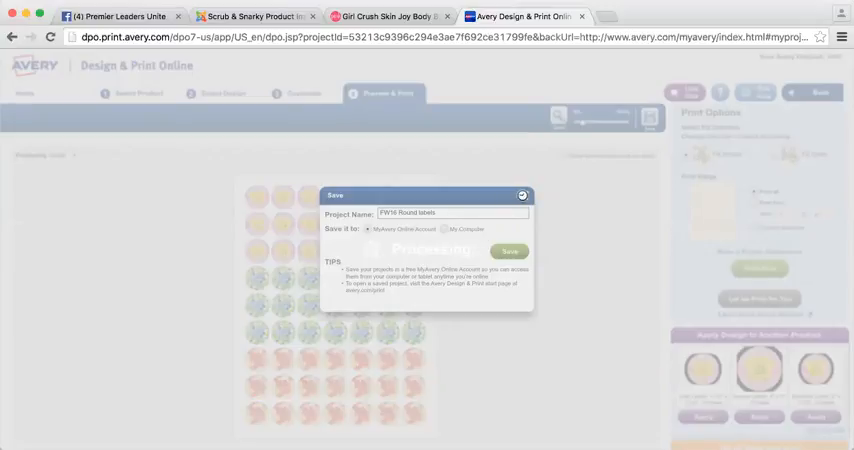
pyautogui.click(509, 251)
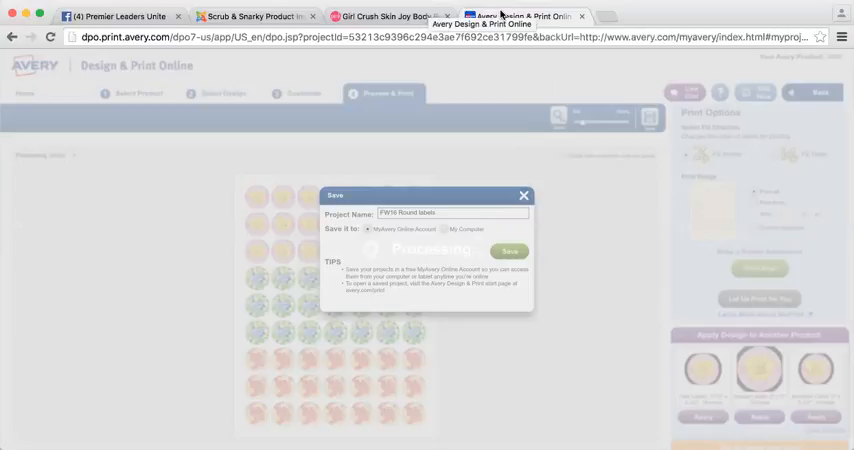
pyautogui.click(510, 251)
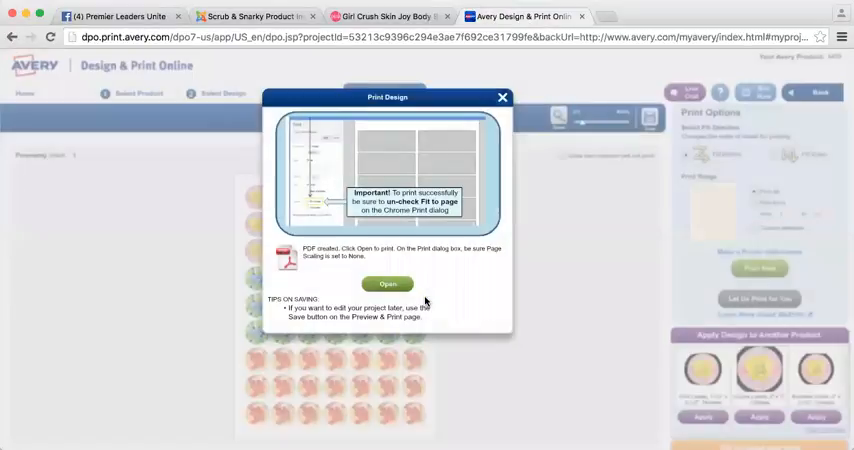
pyautogui.moveTo(313, 288)
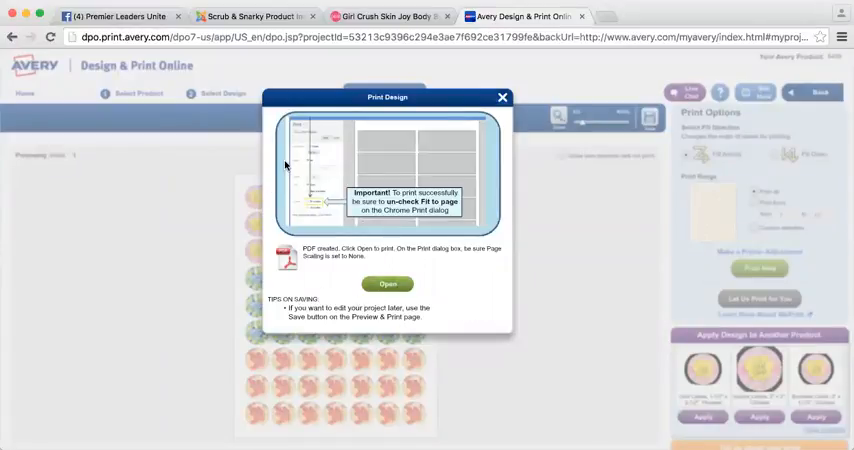
pyautogui.moveTo(348, 218)
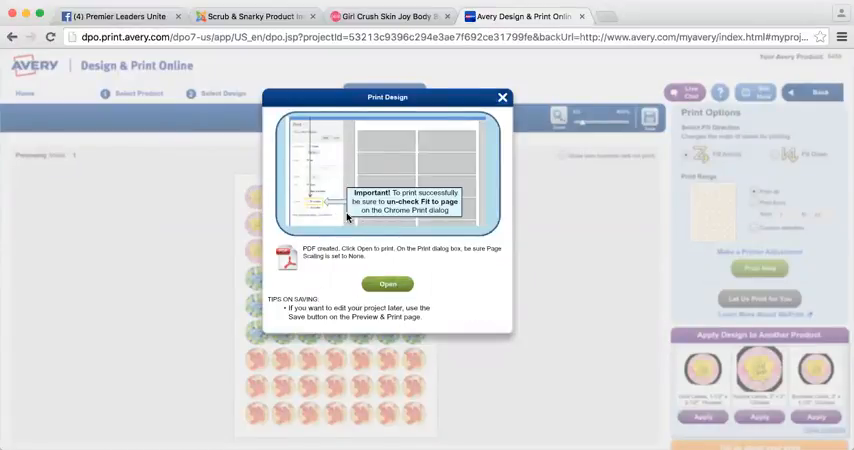
pyautogui.moveTo(355, 205)
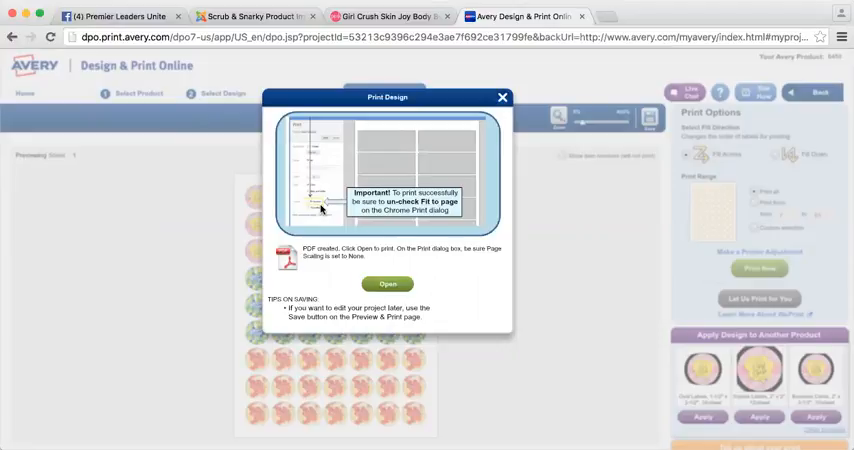
pyautogui.moveTo(335, 210)
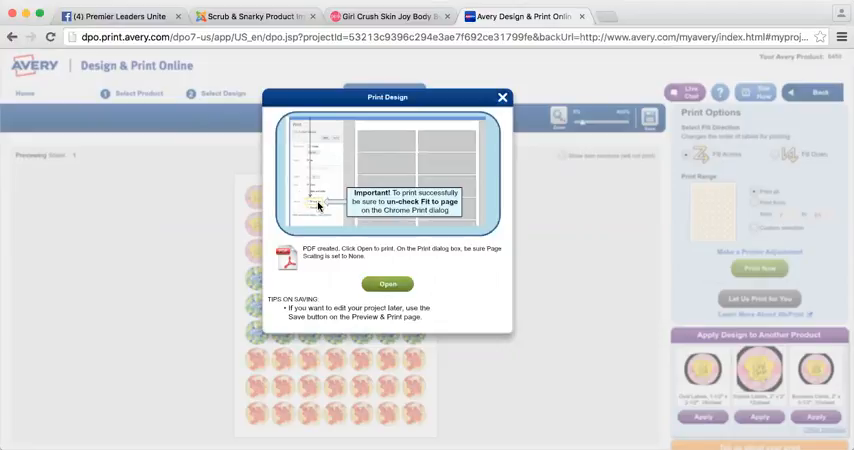
pyautogui.moveTo(353, 256)
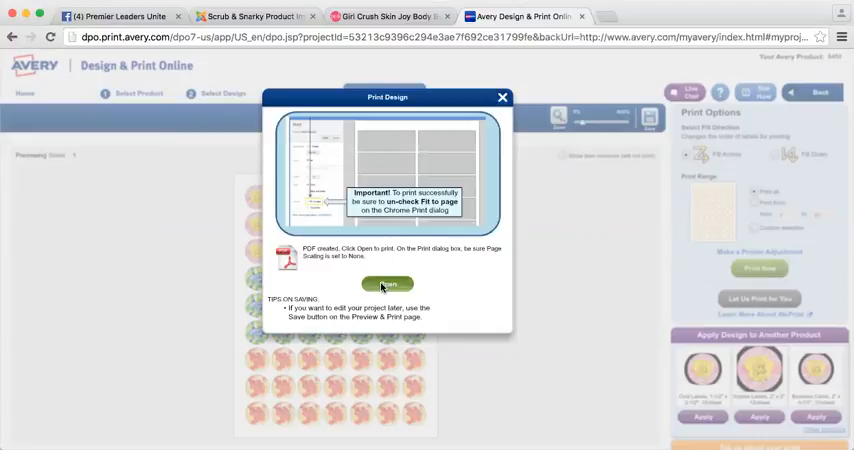
# Step: Open the generated label-sheet PDF from the Print Design dialog
pyautogui.click(388, 283)
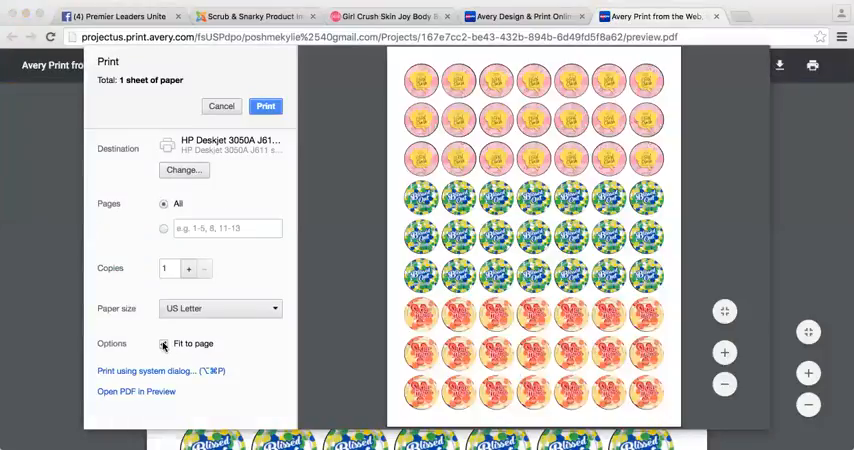
# Step: Turn off Fit to page in Chrome's print options so labels print at actual size
pyautogui.click(164, 344)
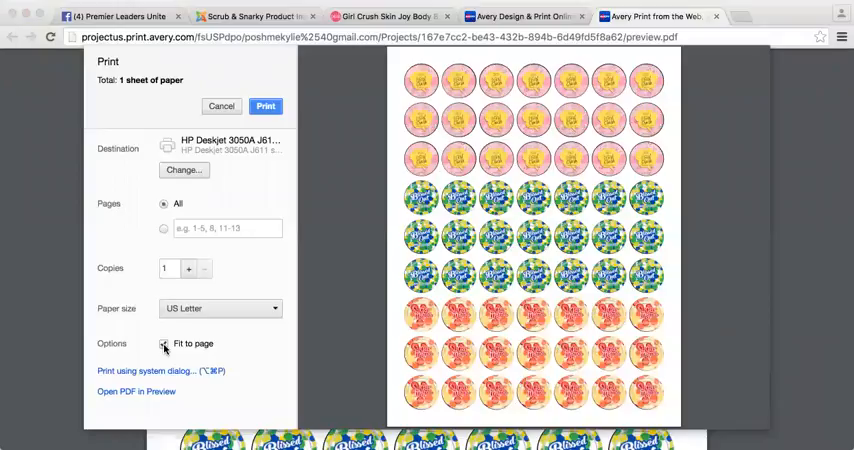
pyautogui.click(164, 343)
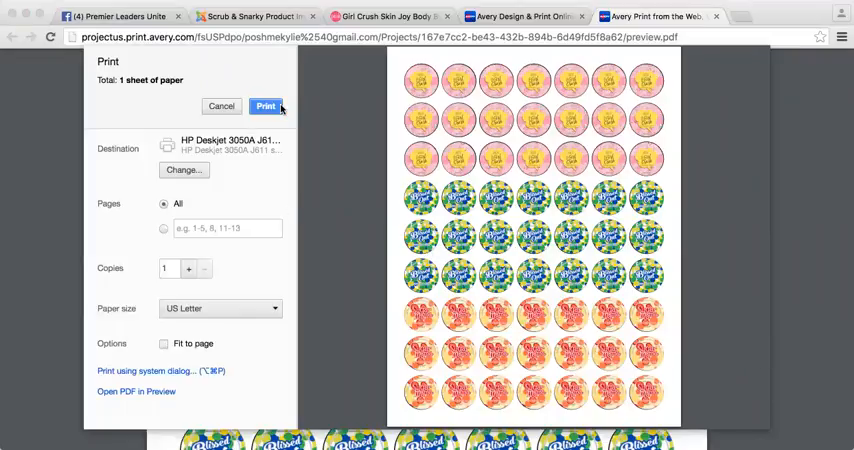
pyautogui.moveTo(283, 110)
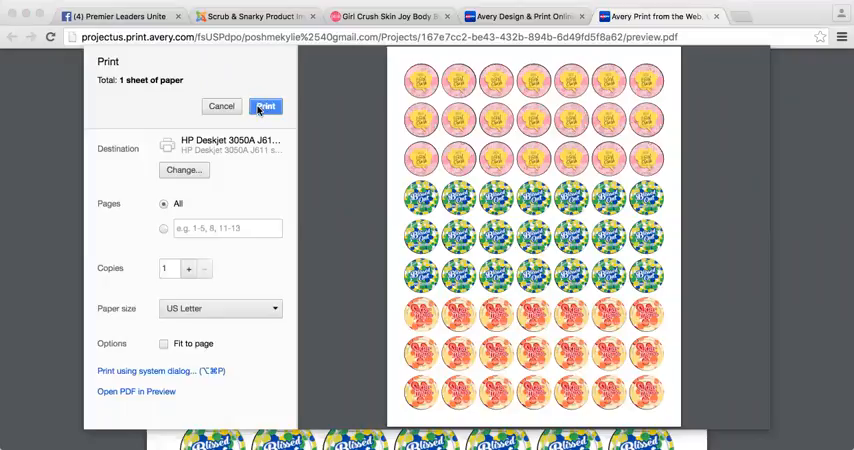
pyautogui.moveTo(708, 54)
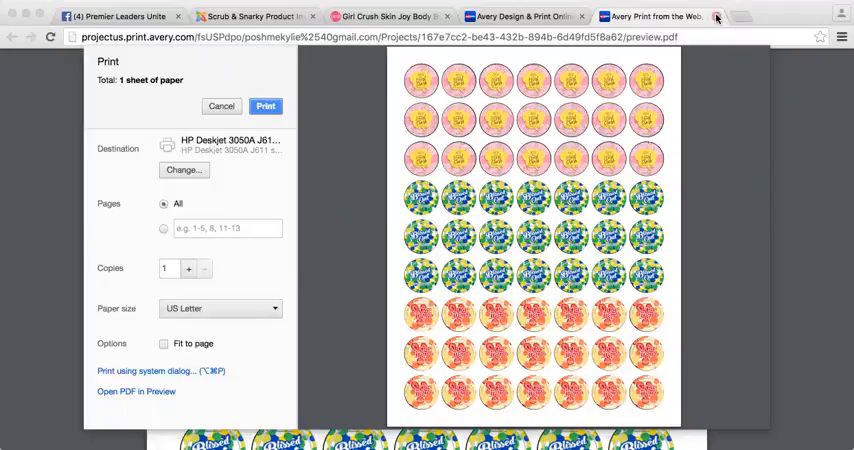
pyautogui.moveTo(716, 17)
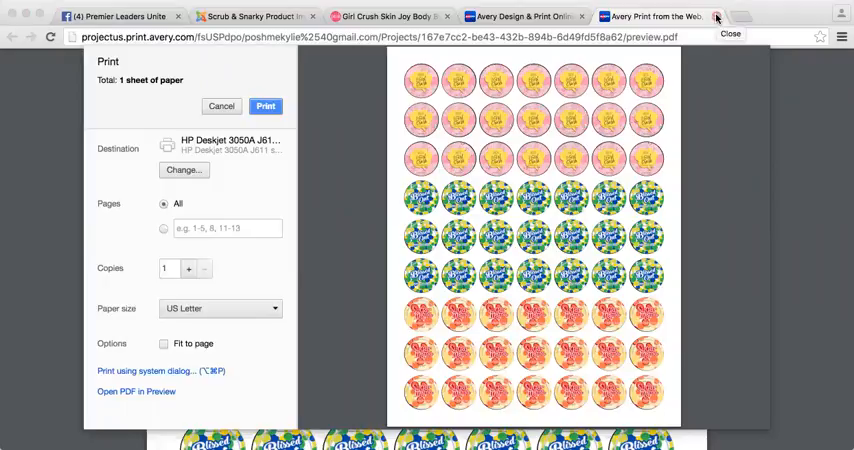